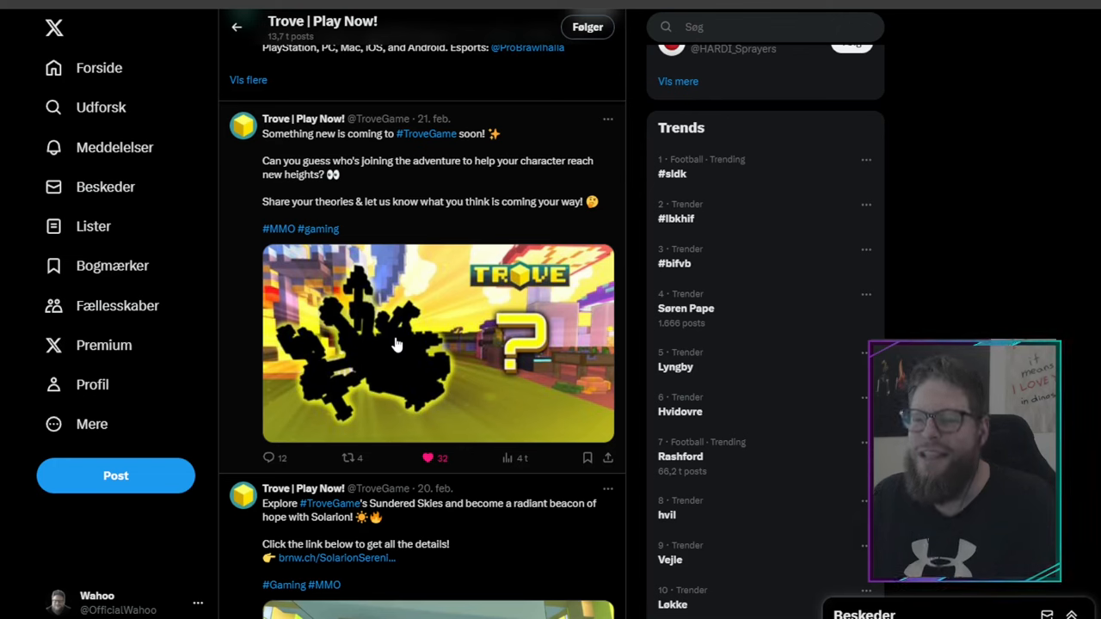
Enlarge the new-character silhouette image from the 21 Feb Trove teaser post.
left_click(396, 344)
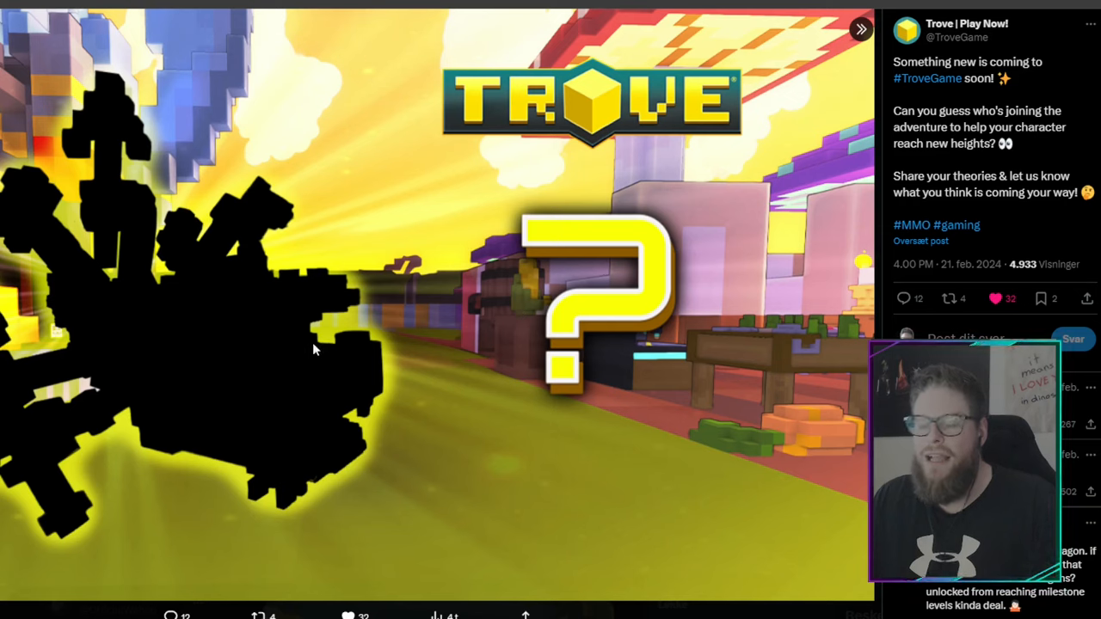
mouse_move(97, 426)
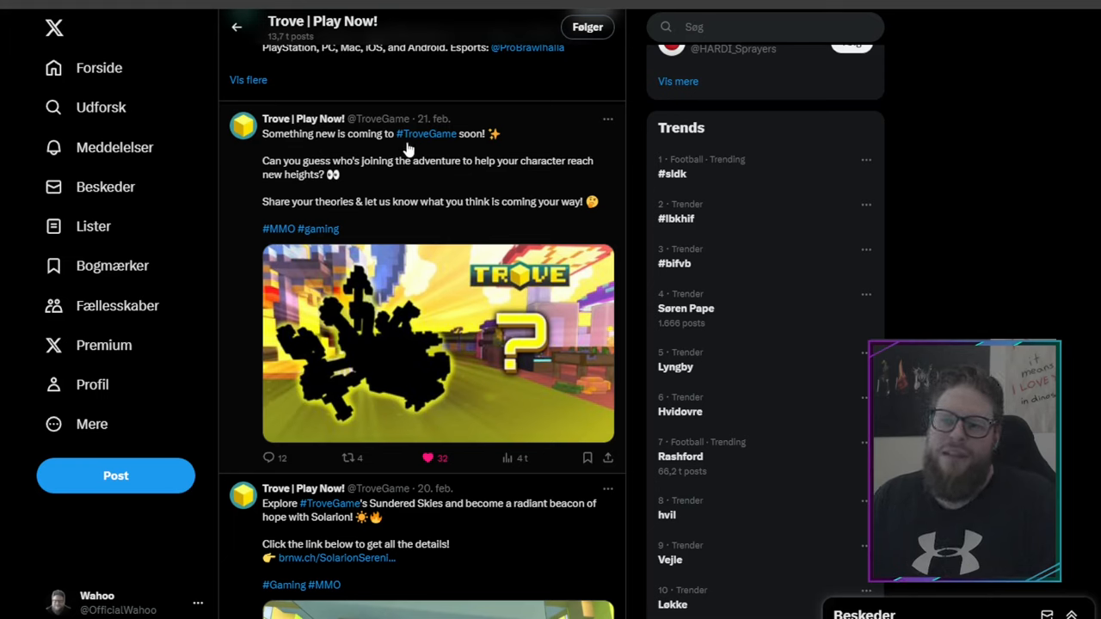
mouse_move(433, 153)
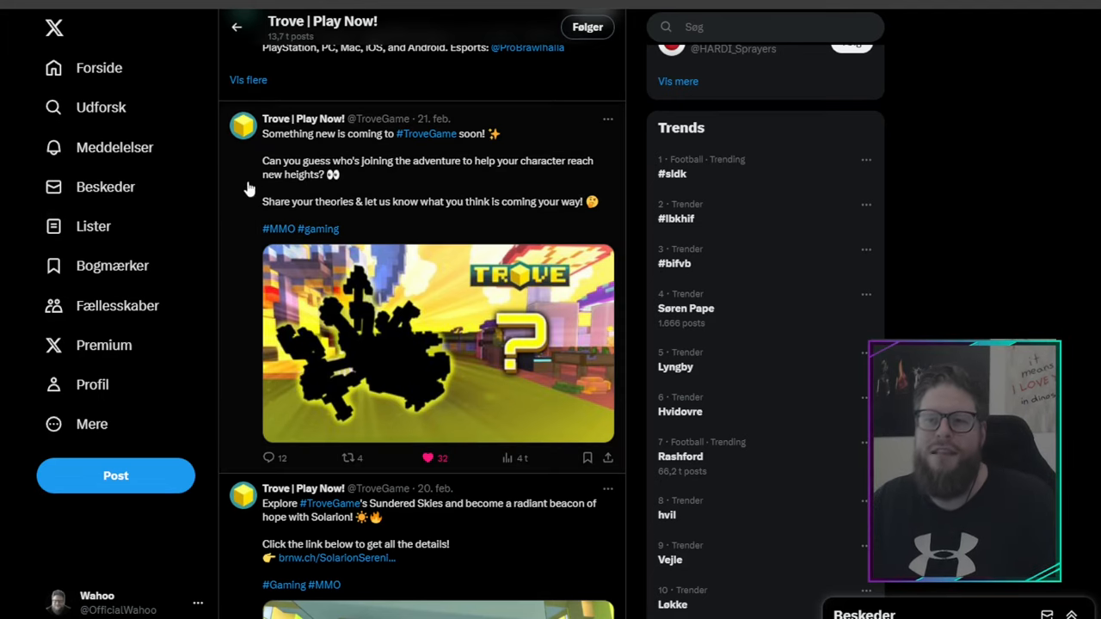
mouse_move(451, 176)
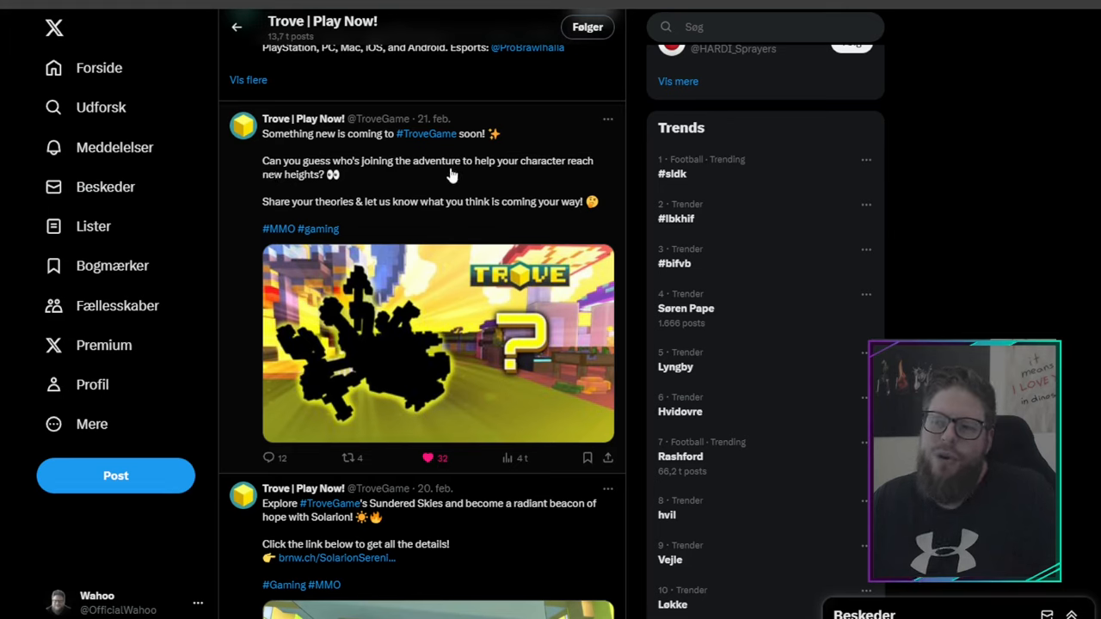
mouse_move(296, 195)
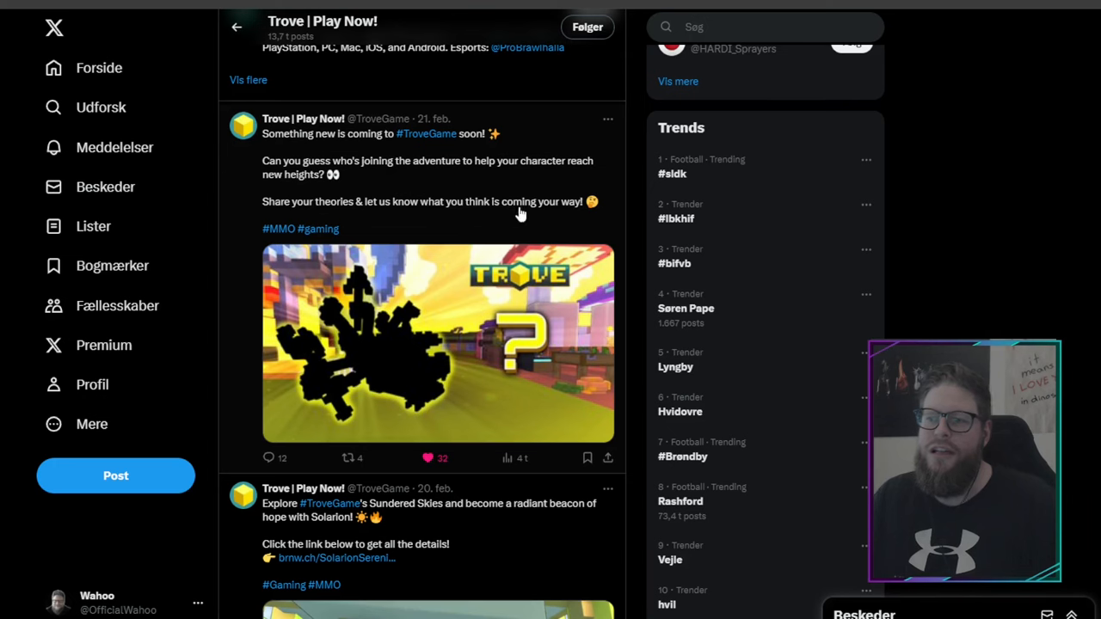
mouse_move(299, 336)
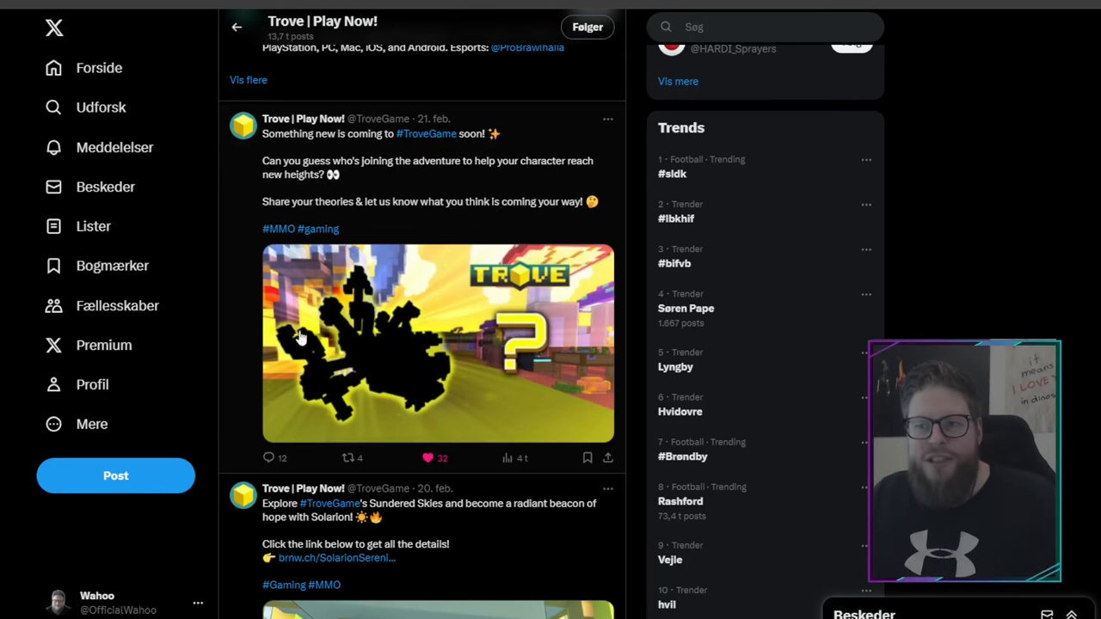
Scroll the Trove profile timeline to the 28 Feb post introducing the companion Gary.
scroll("down", 3)
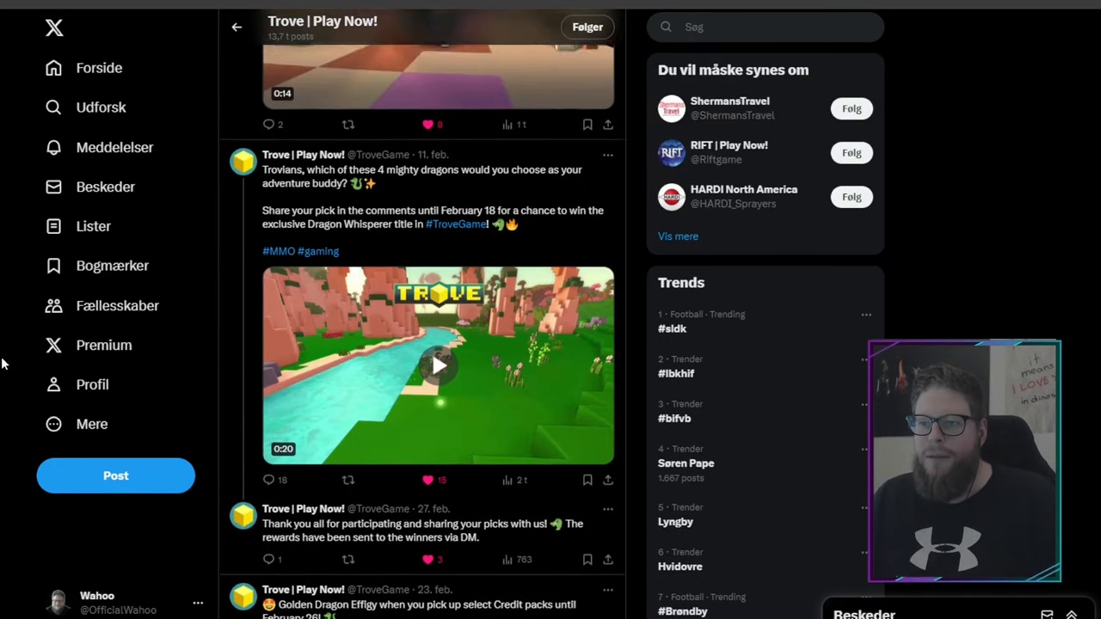
scroll("down", 3)
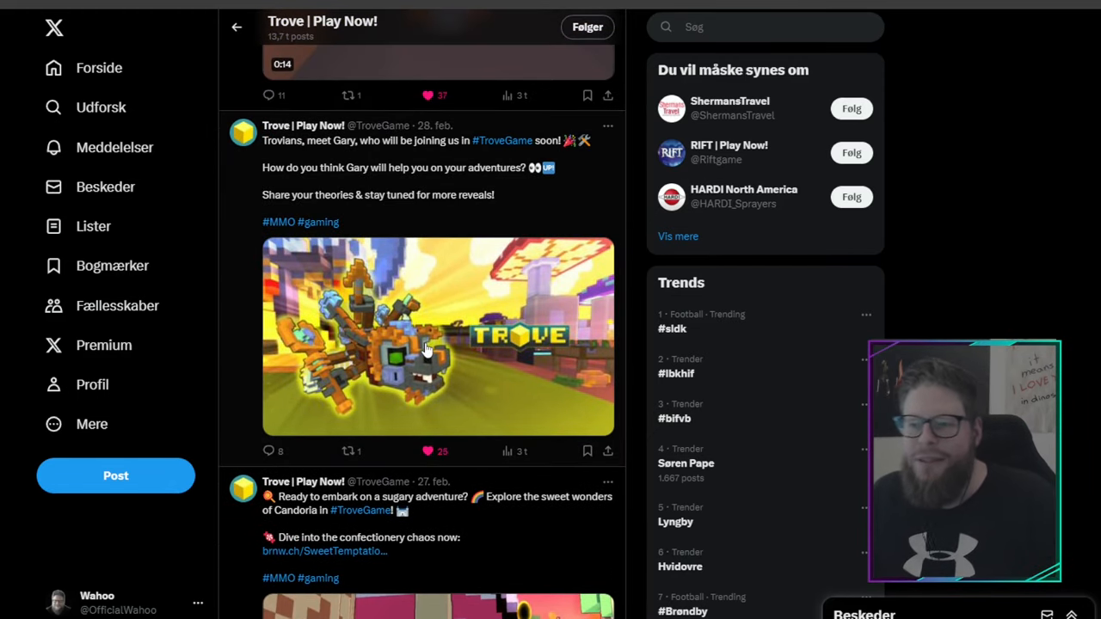
left_click(437, 336)
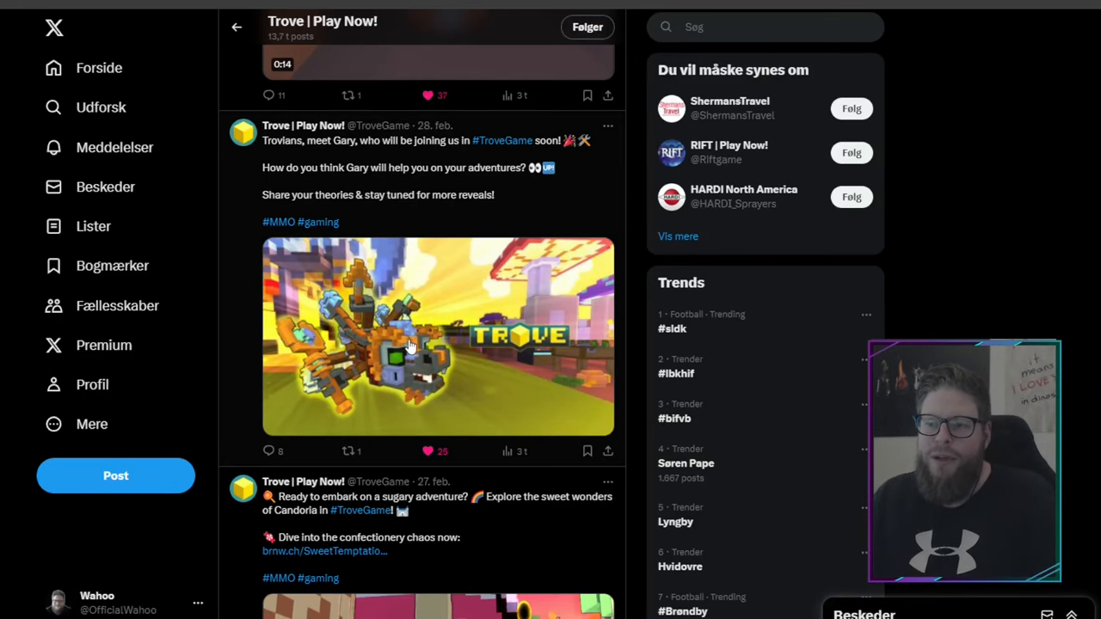
Enlarge the image of Gary from the 28 Feb Trove post.
left_click(413, 335)
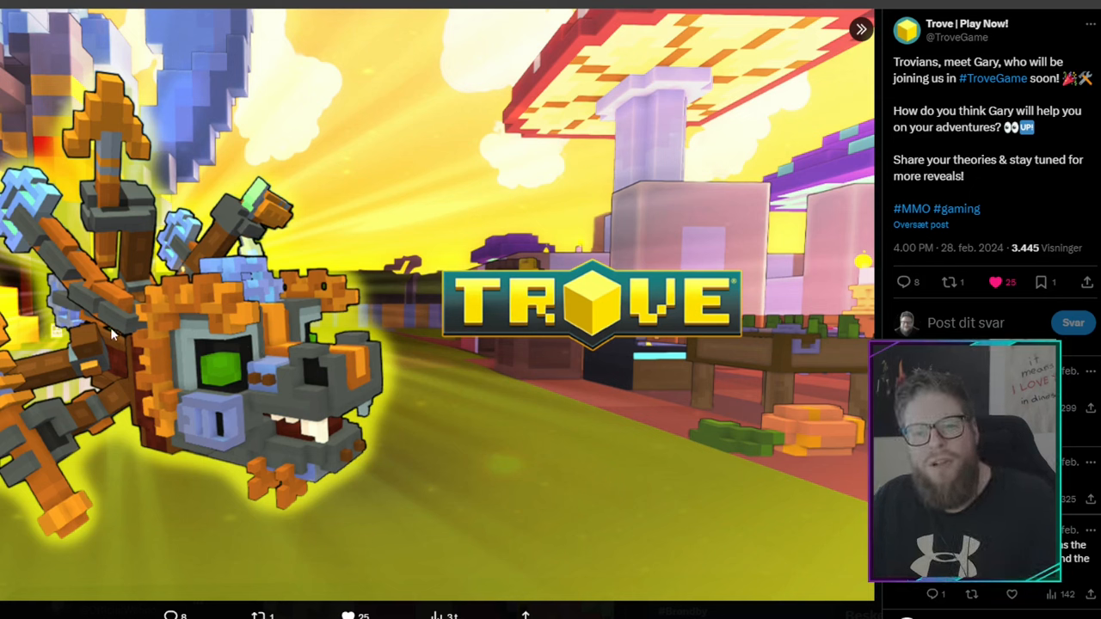
mouse_move(410, 394)
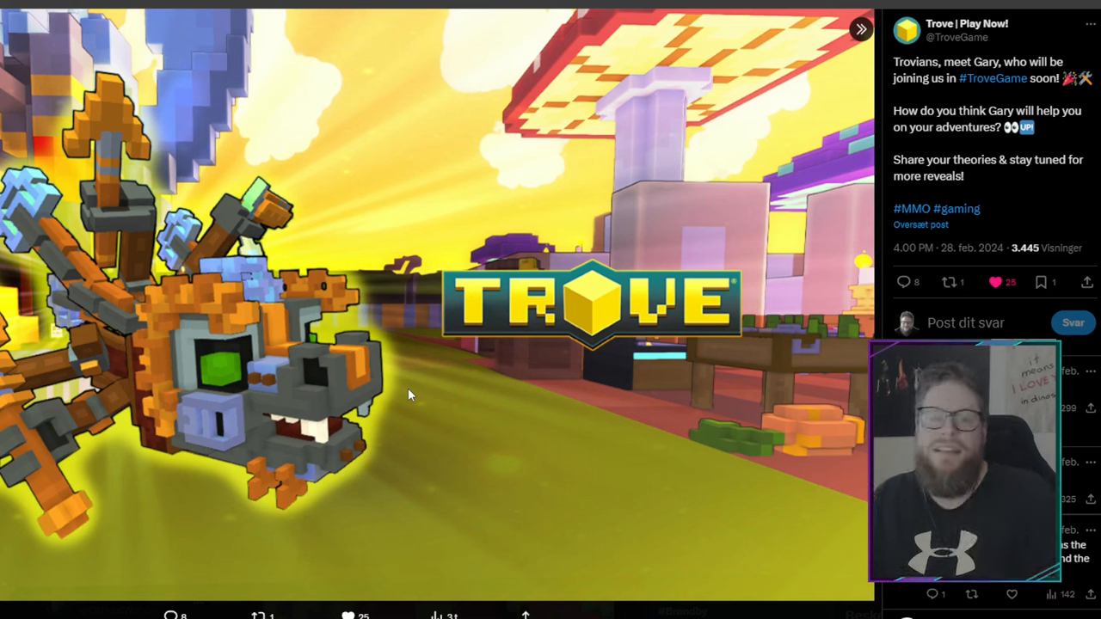
mouse_move(8, 402)
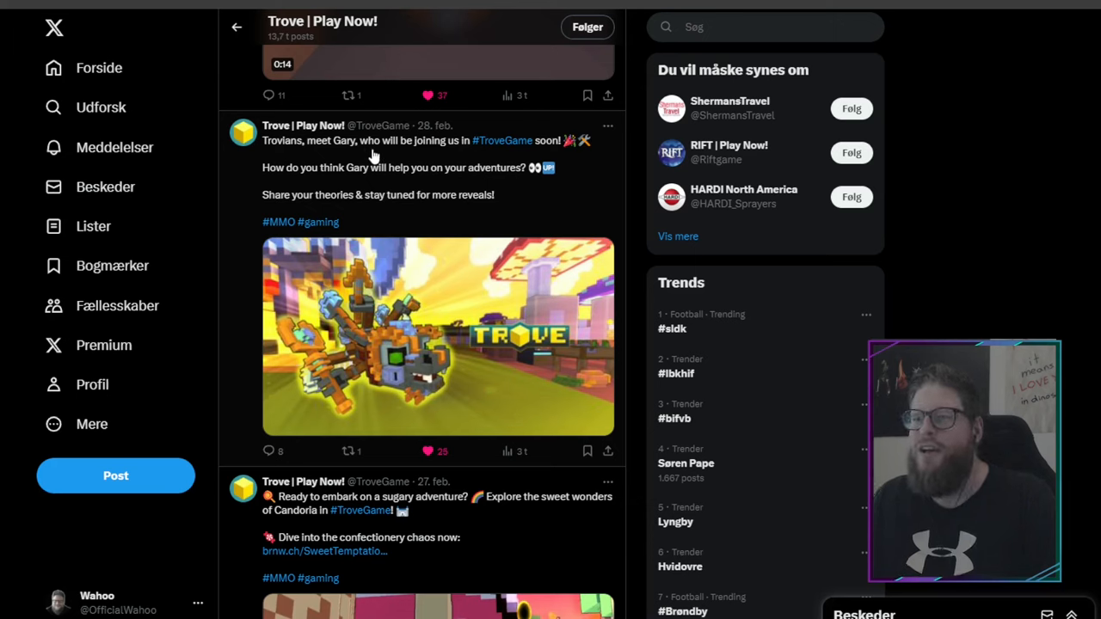
mouse_move(413, 167)
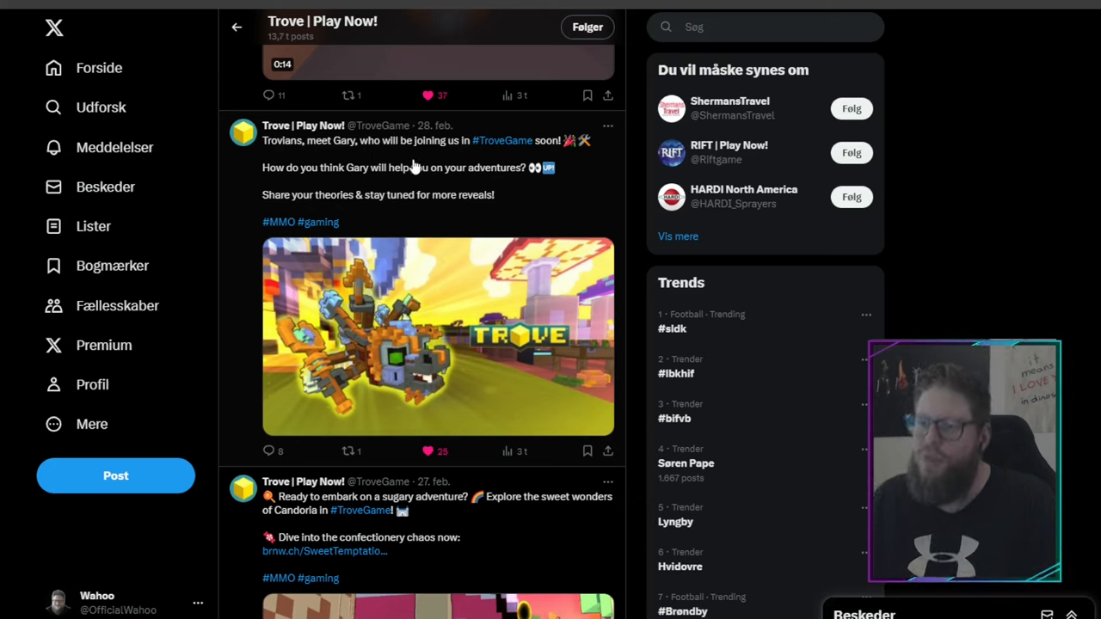
mouse_move(592, 147)
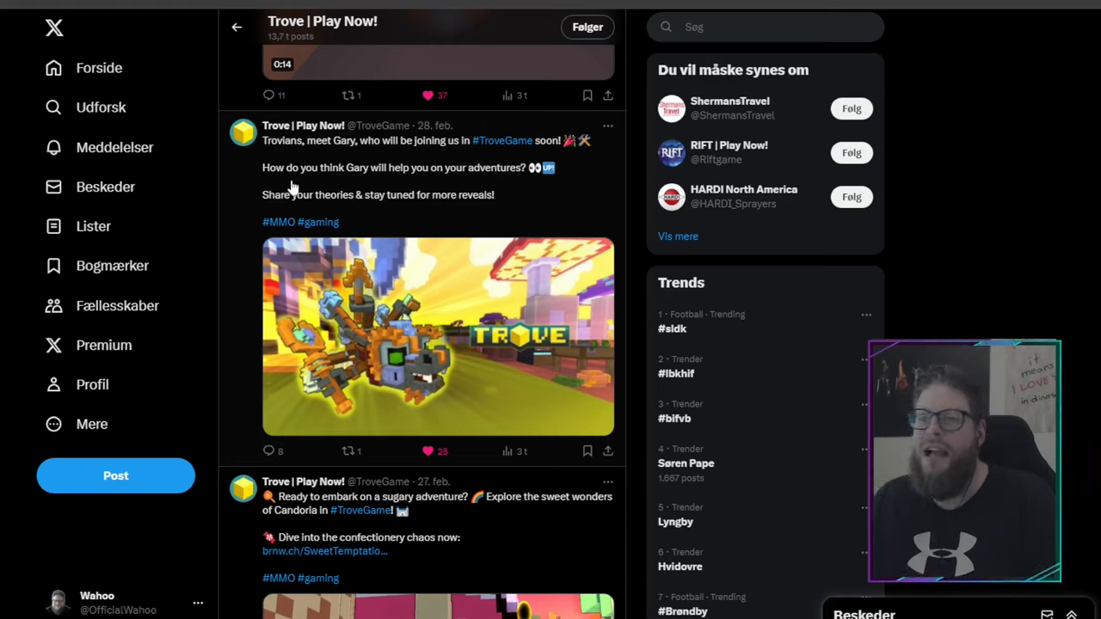
mouse_move(527, 183)
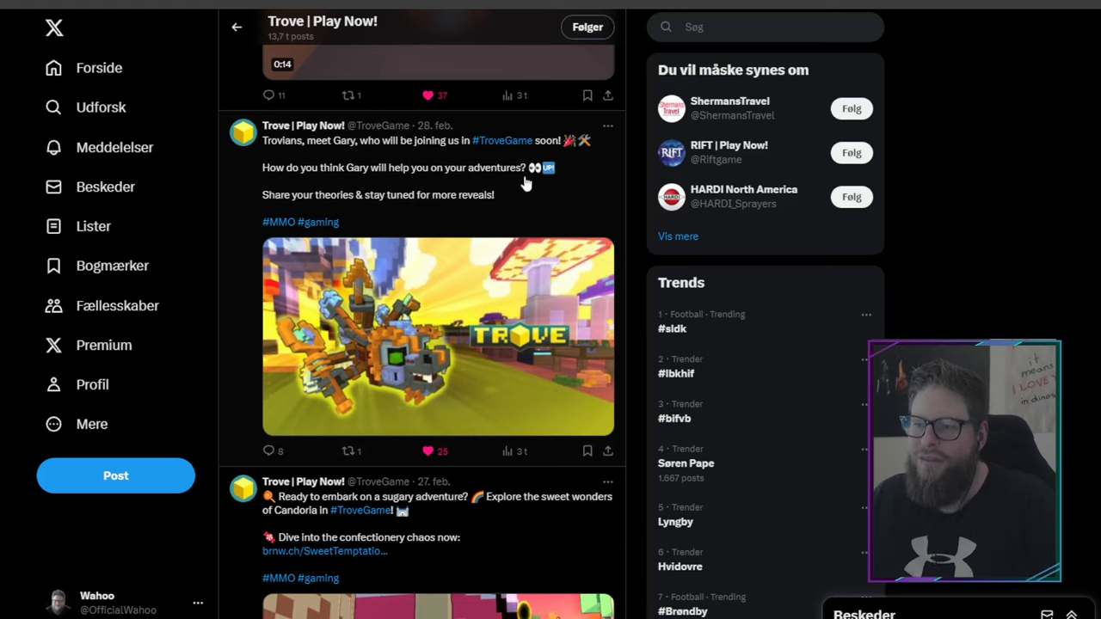
mouse_move(558, 196)
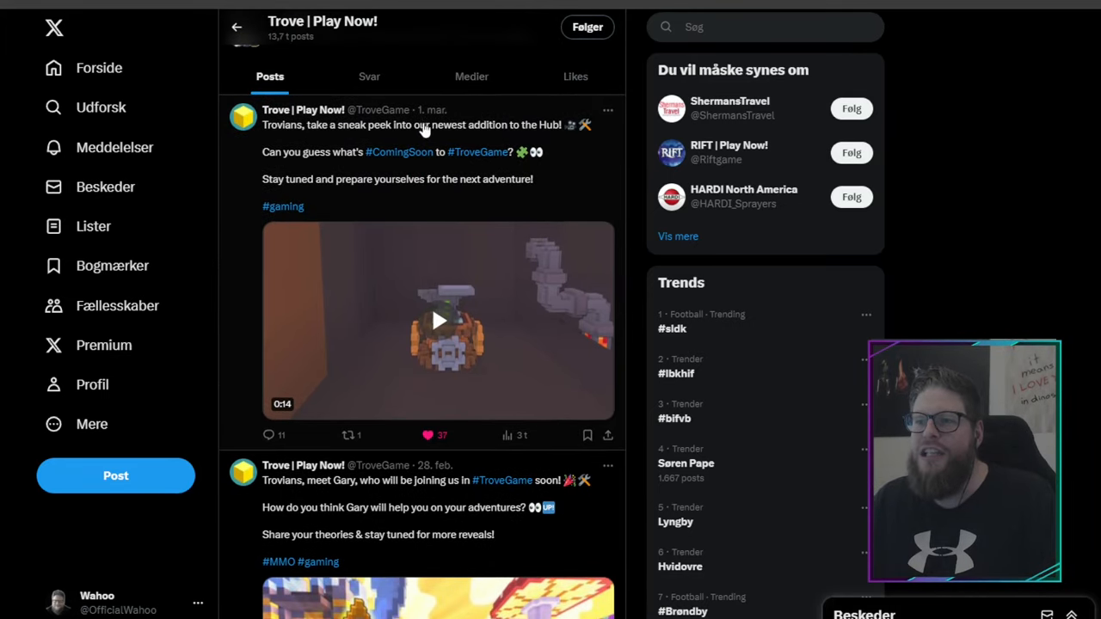
mouse_move(230, 325)
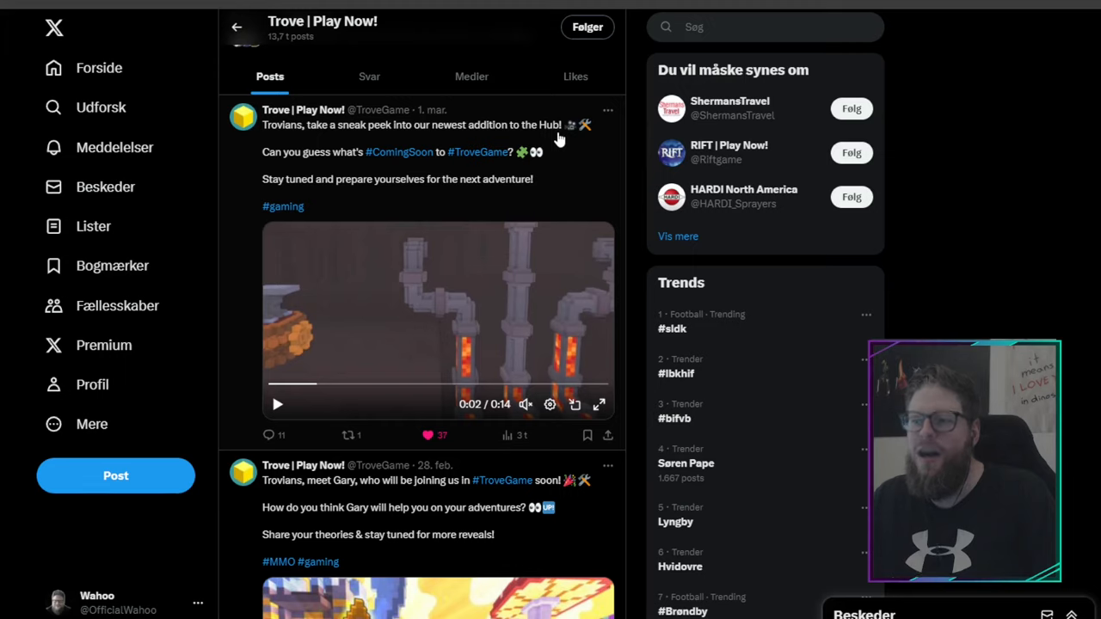
mouse_move(568, 151)
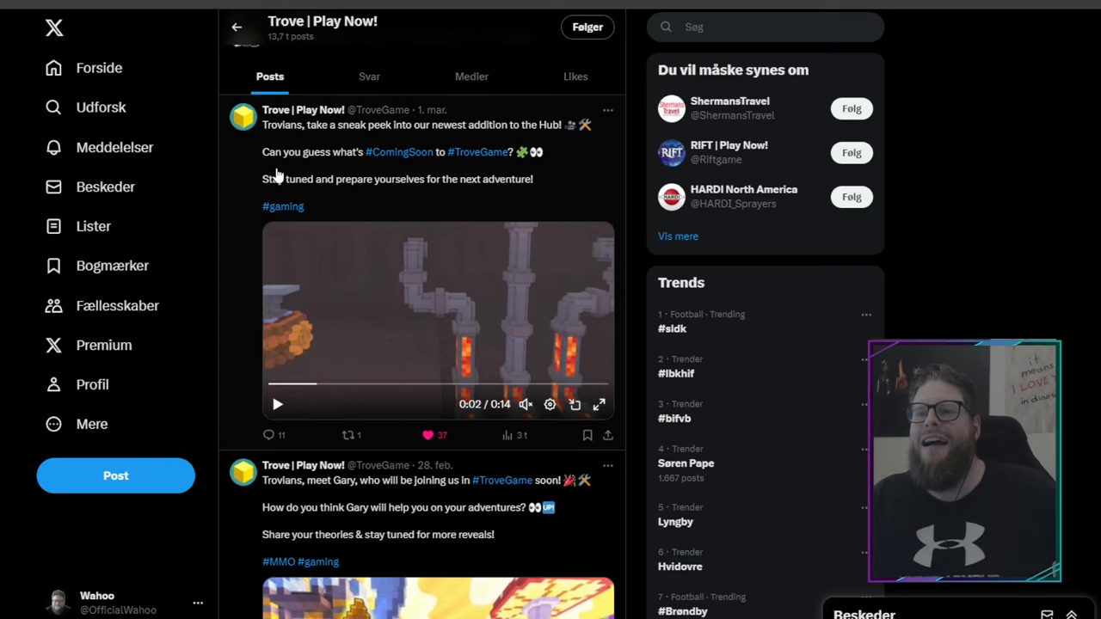
mouse_move(375, 167)
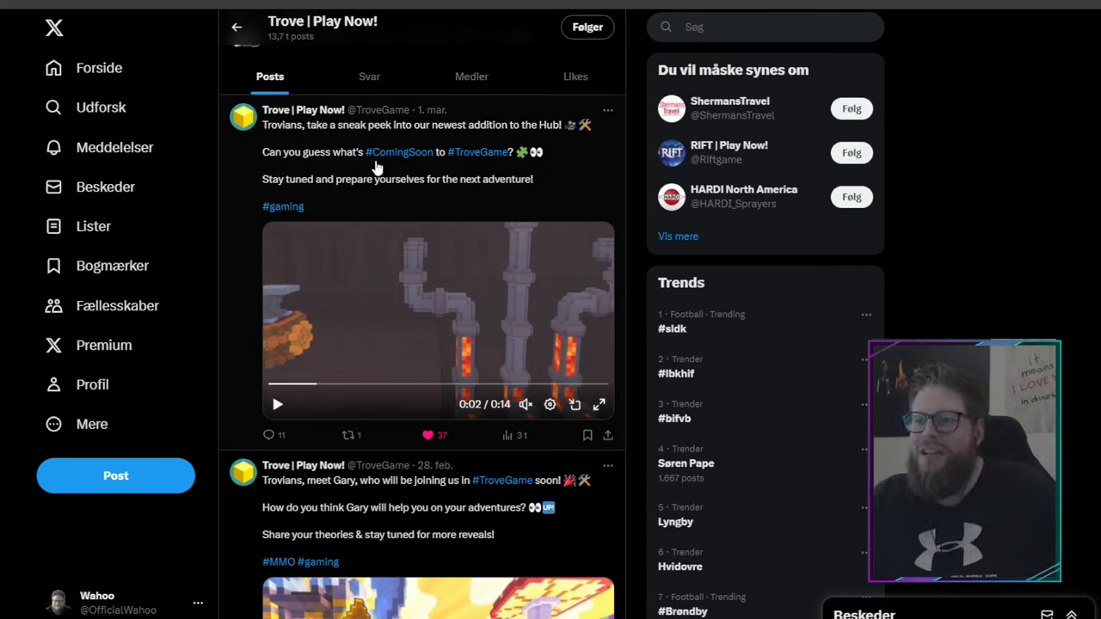
mouse_move(471, 175)
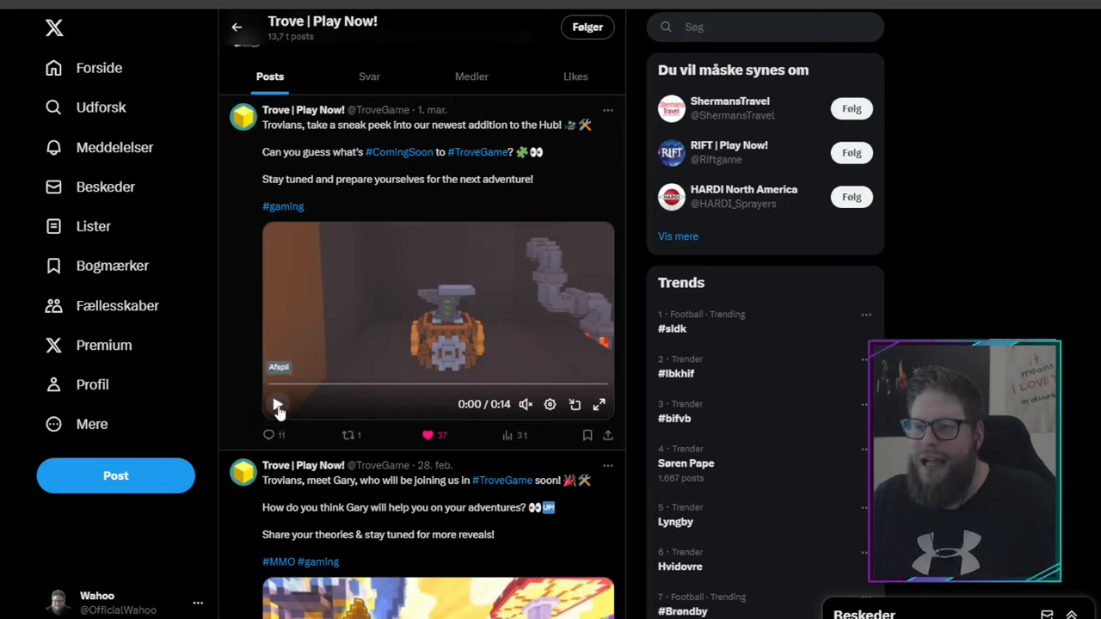
Start the 1 Mar hub sneak-peek video, pausing and restarting it on the opening scenes.
left_click(279, 406)
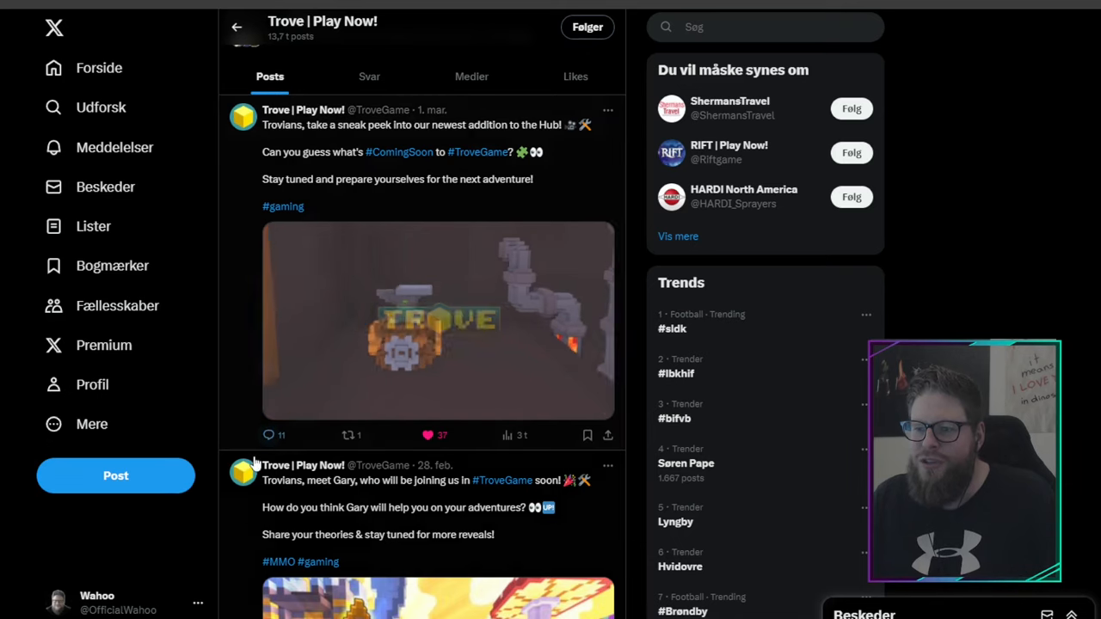
left_click(439, 324)
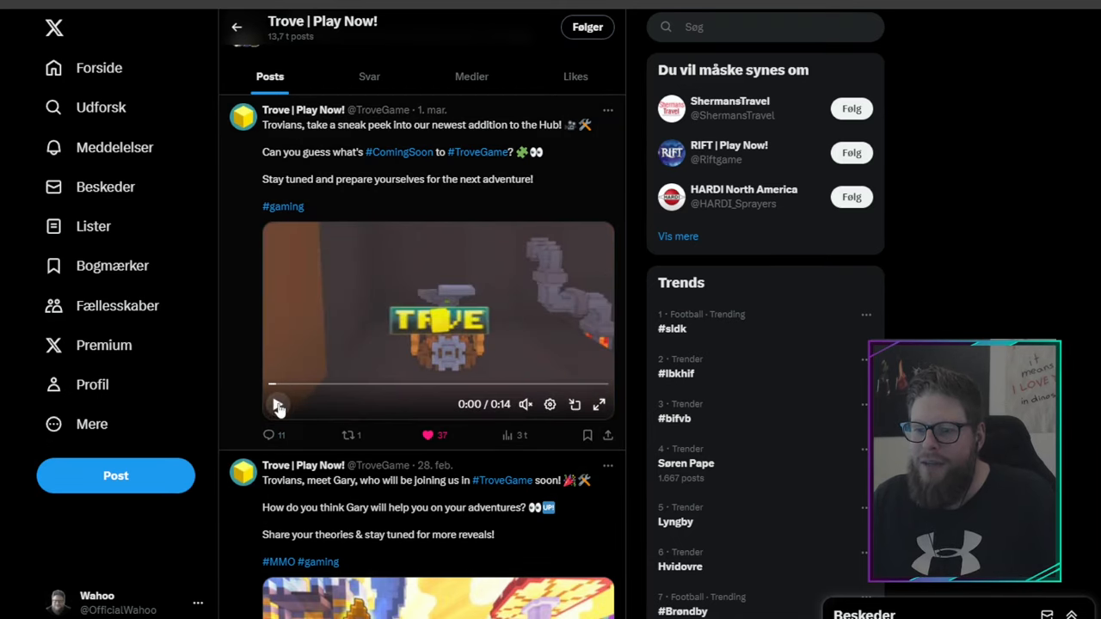
left_click(277, 404)
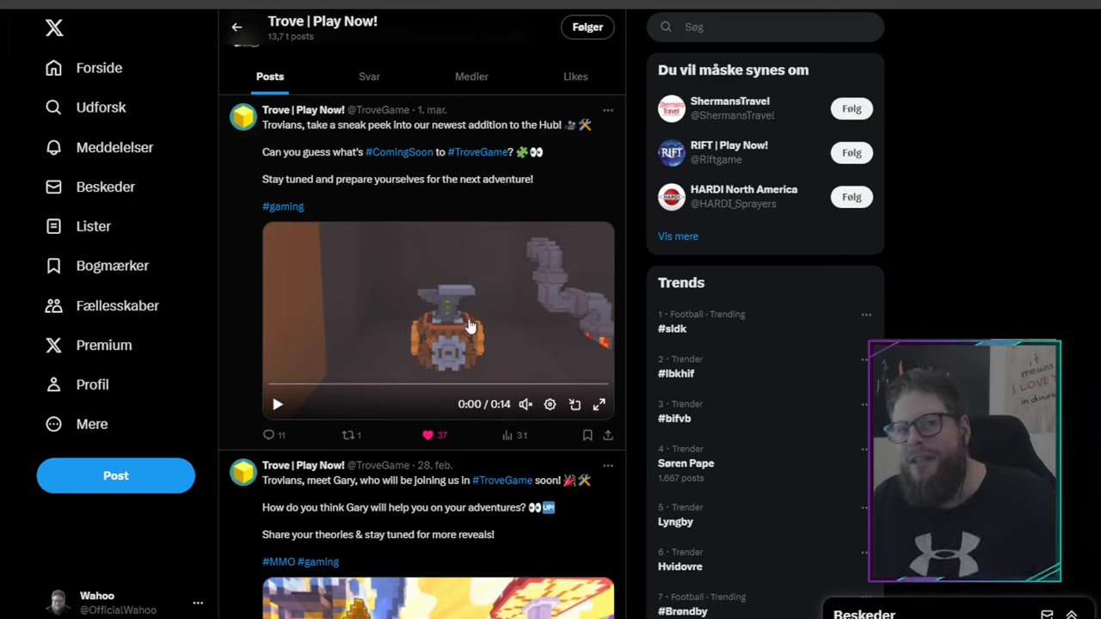
mouse_move(495, 335)
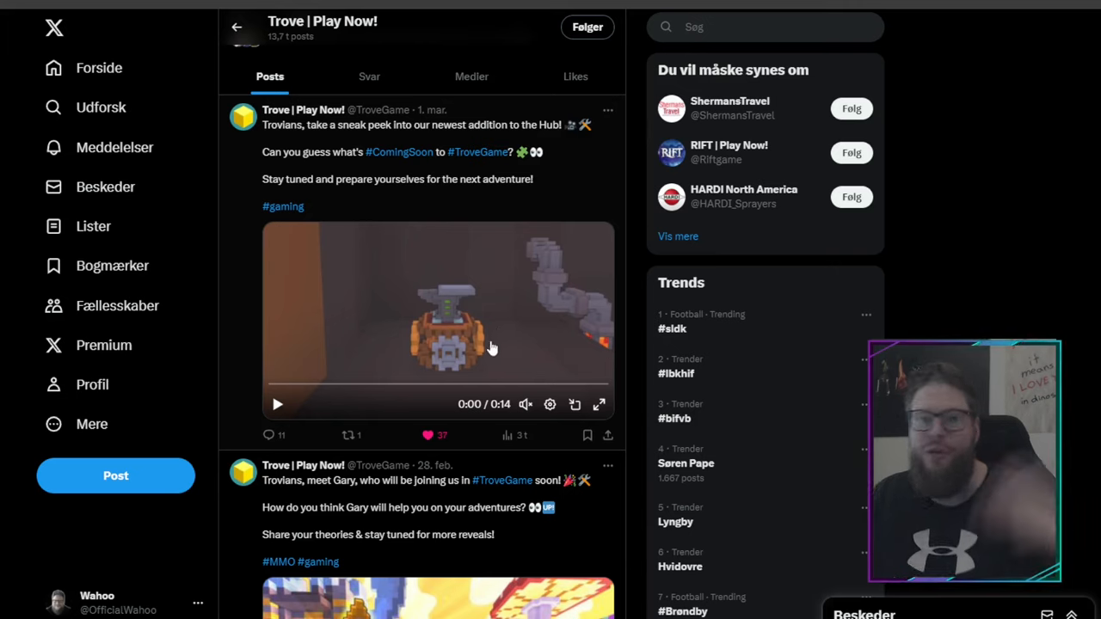
left_click(277, 404)
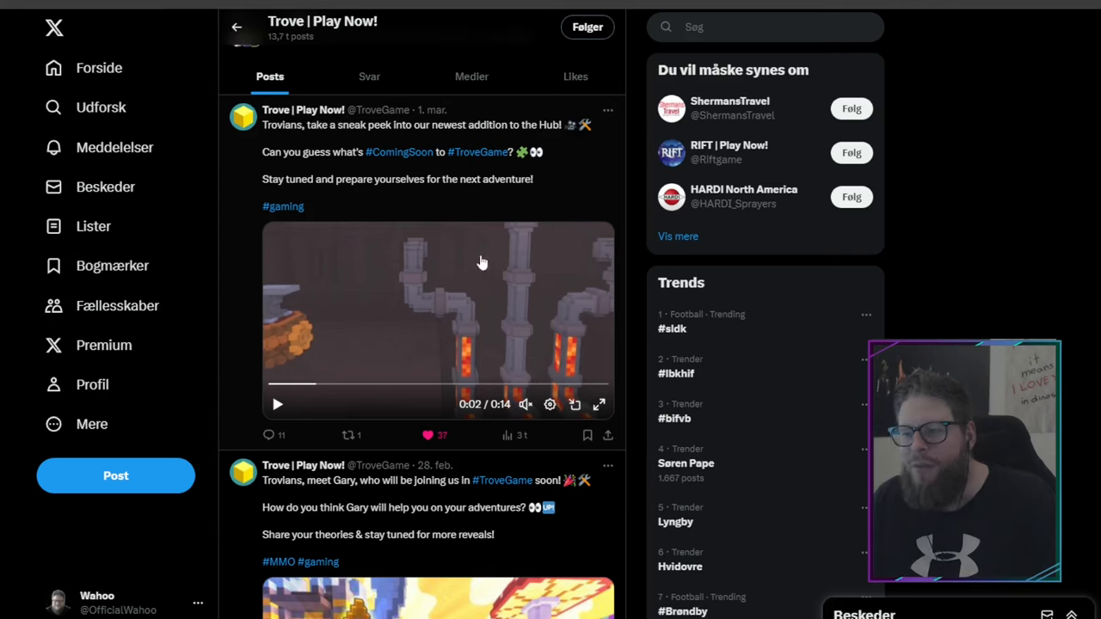
mouse_move(564, 325)
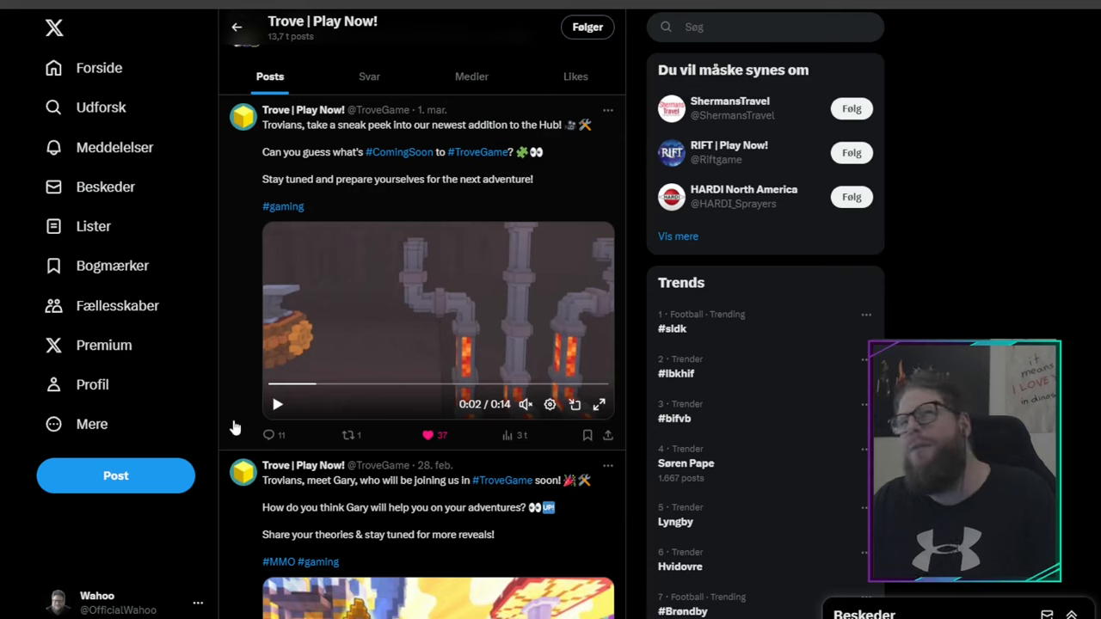
left_click(277, 405)
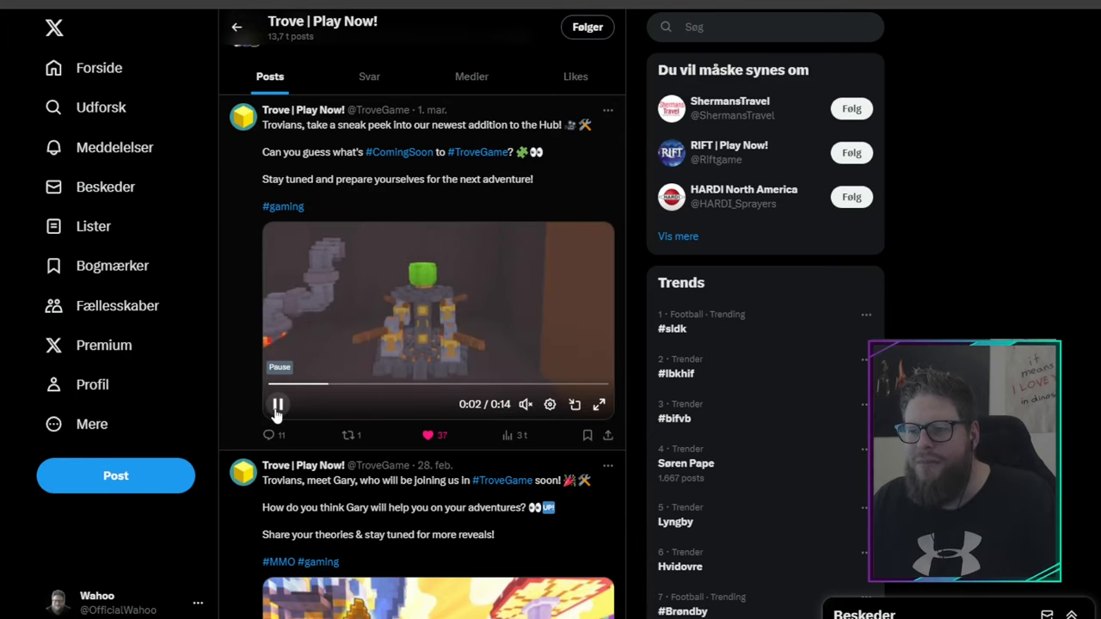
left_click(277, 405)
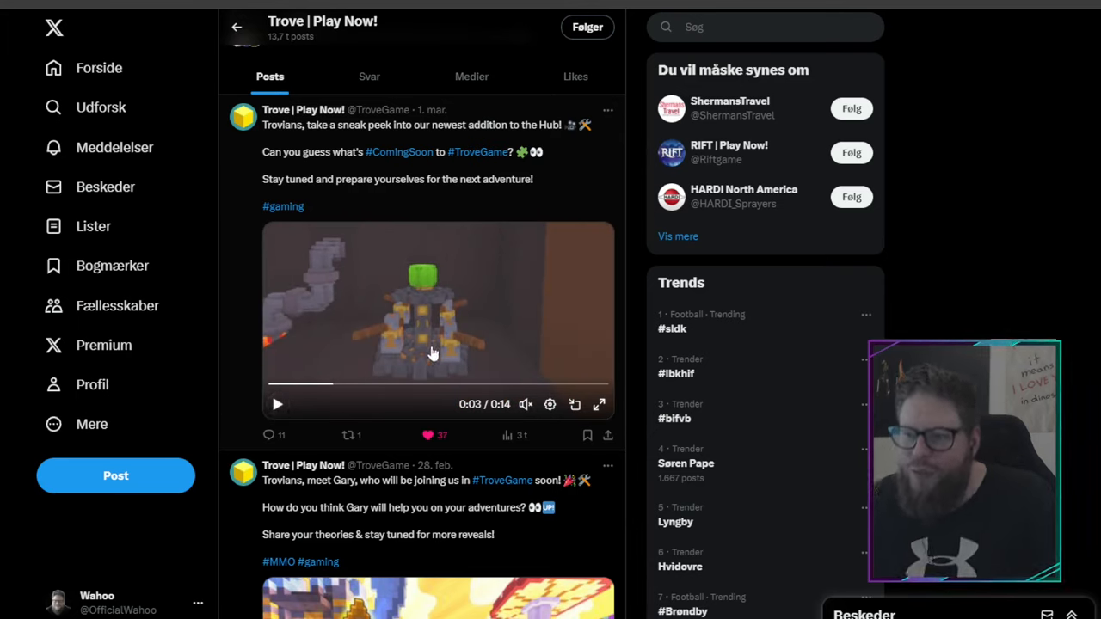
mouse_move(445, 359)
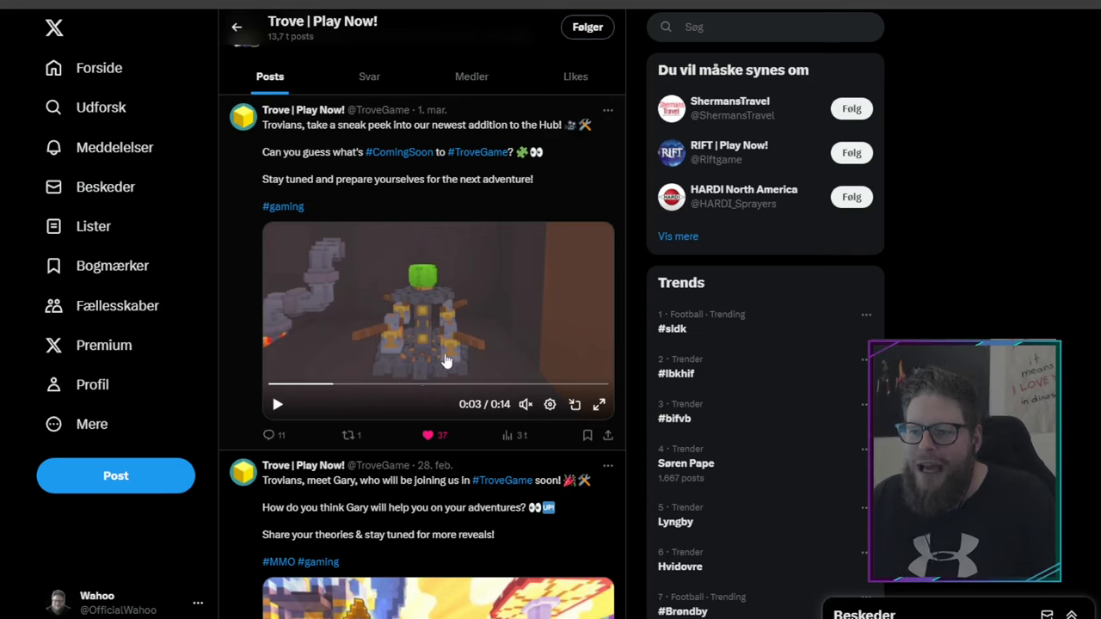
mouse_move(385, 326)
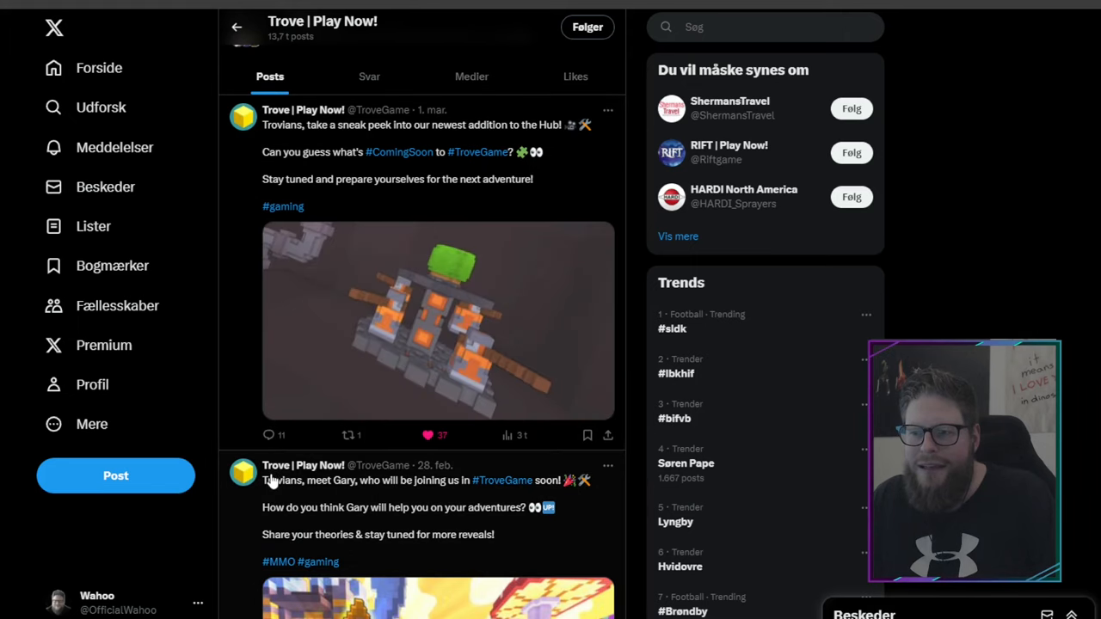
Resume and pause the video on the glowing structure, then play it again from the start.
left_click(439, 321)
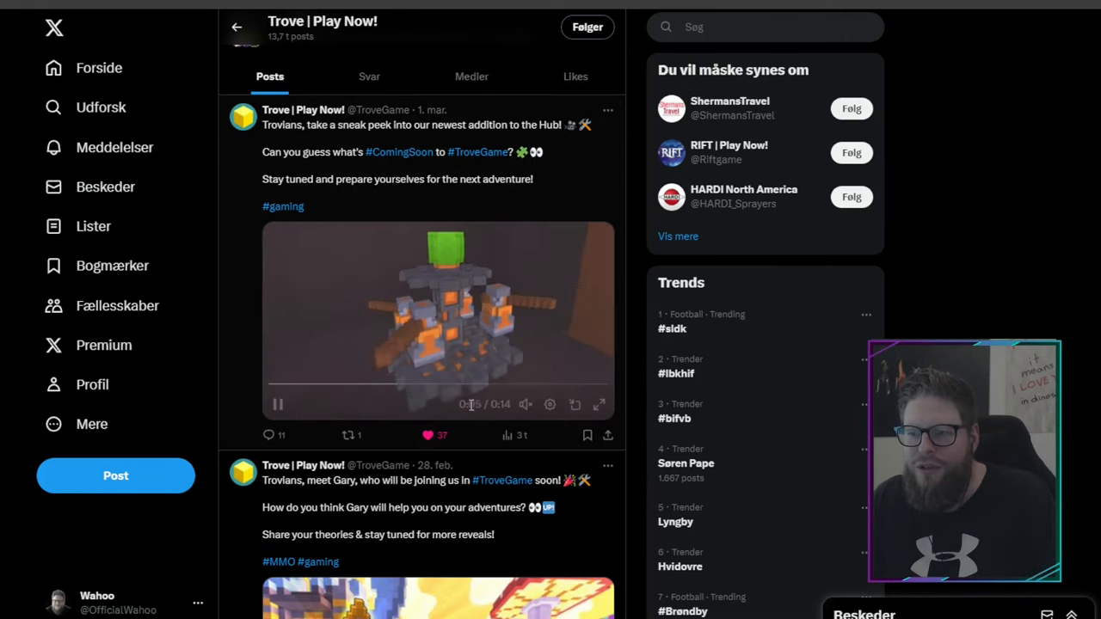
left_click(277, 404)
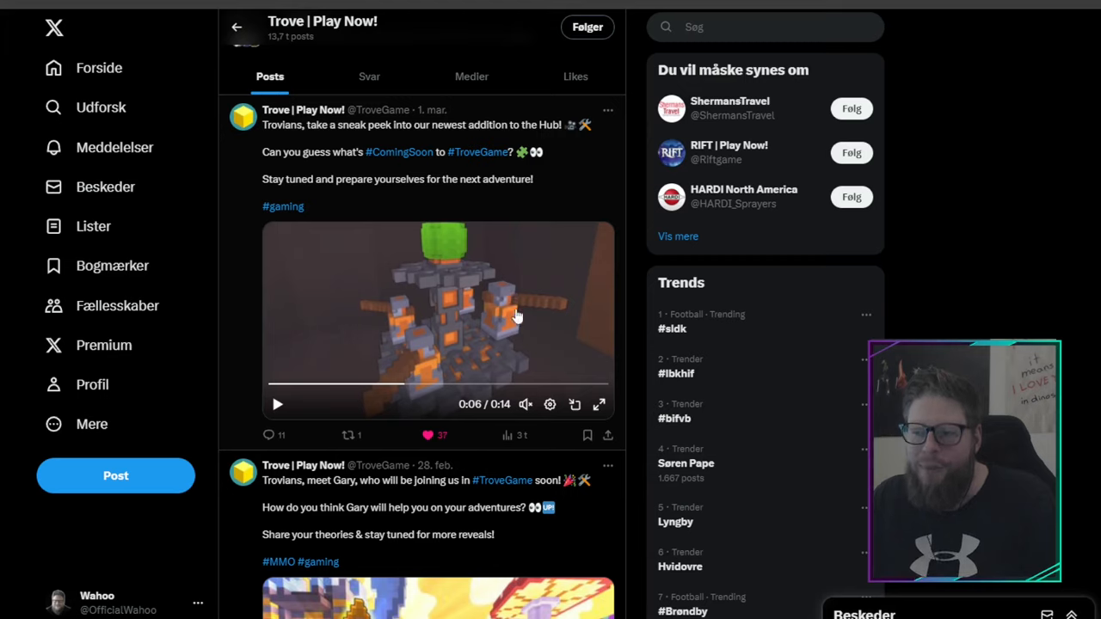
mouse_move(540, 308)
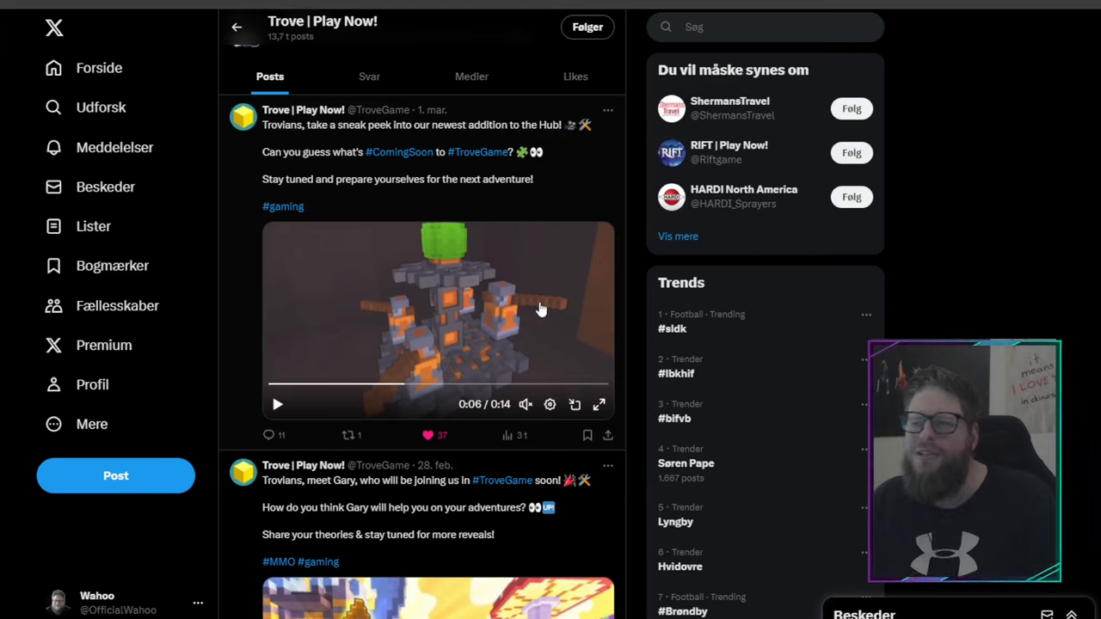
left_click(277, 404)
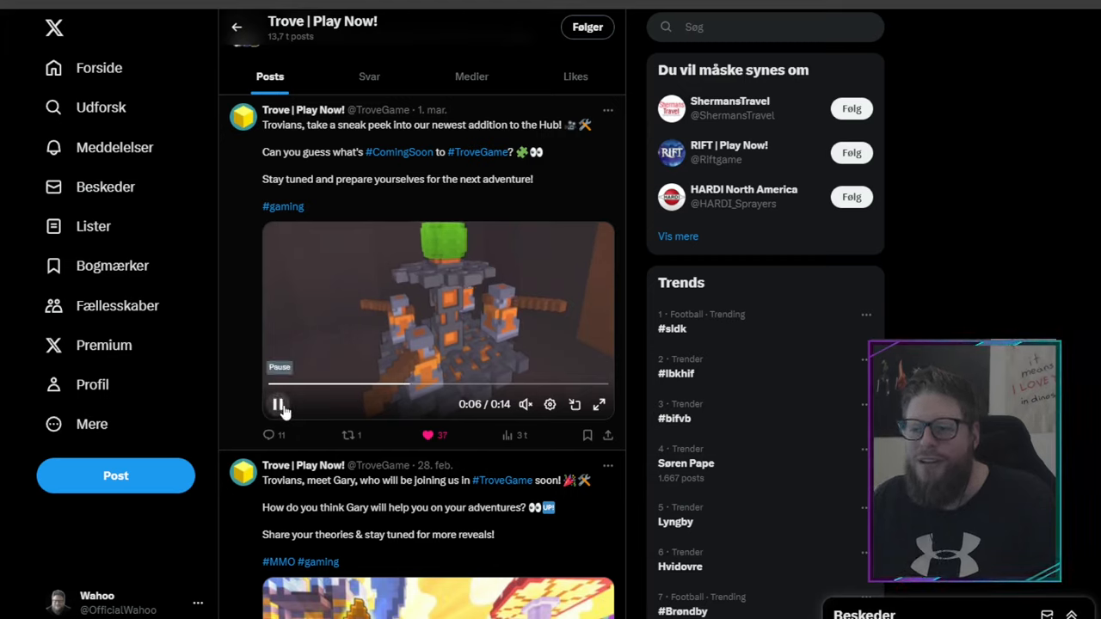
left_click(278, 405)
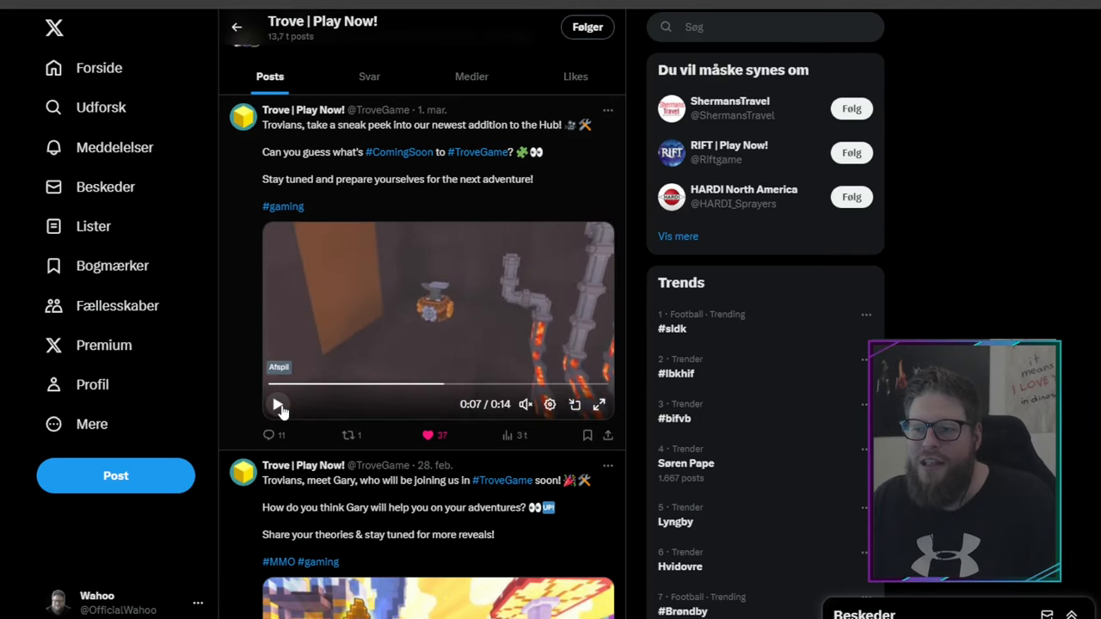
left_click(279, 404)
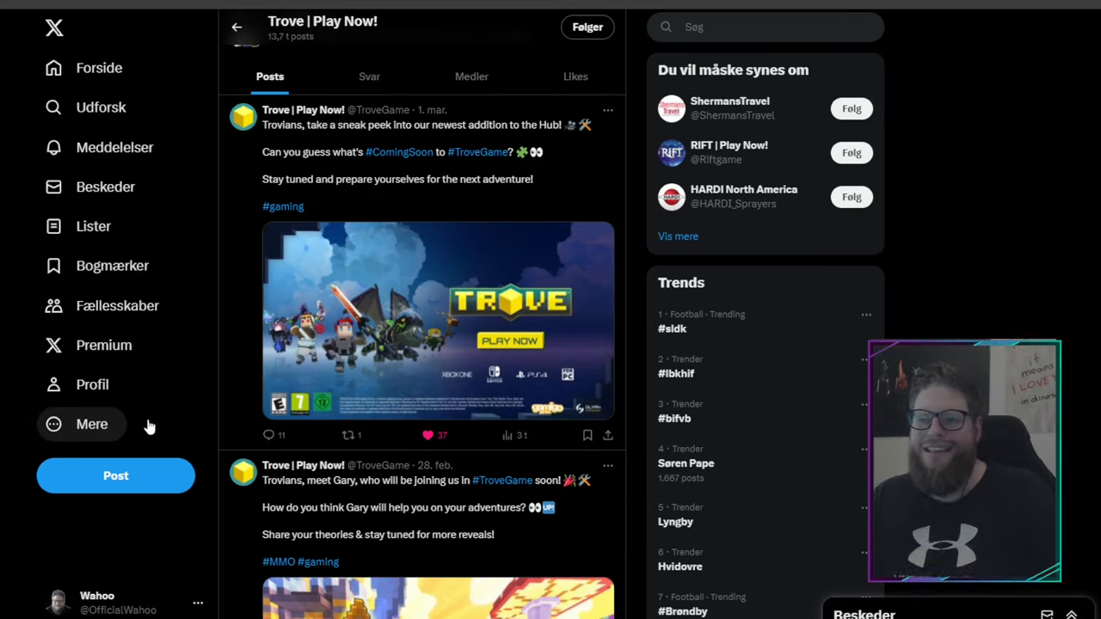
left_click(437, 321)
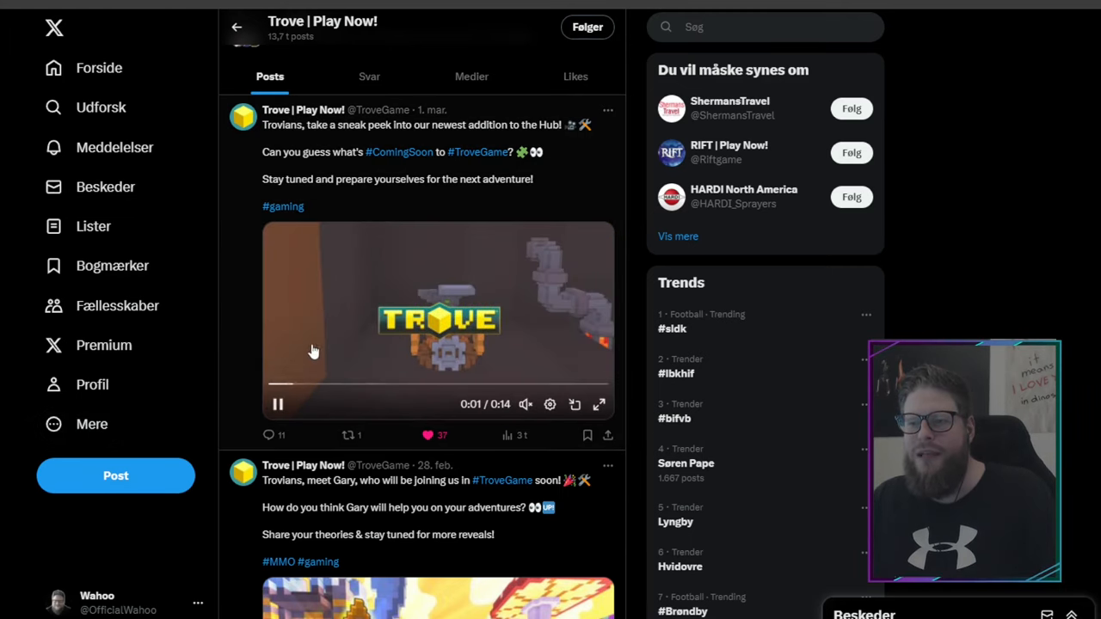
left_click(598, 405)
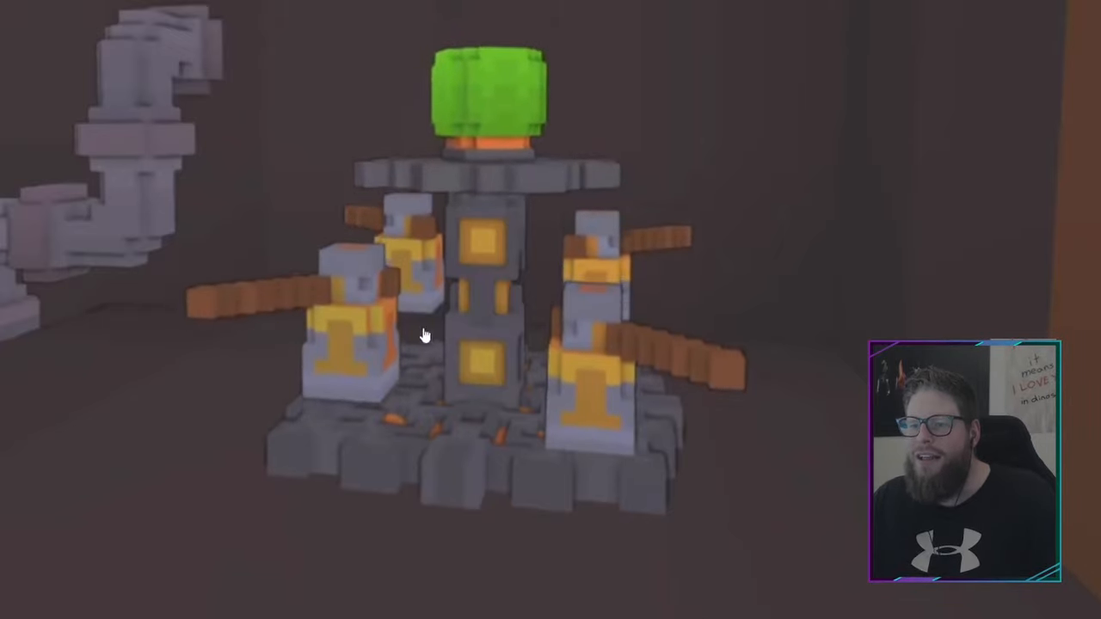
mouse_move(128, 342)
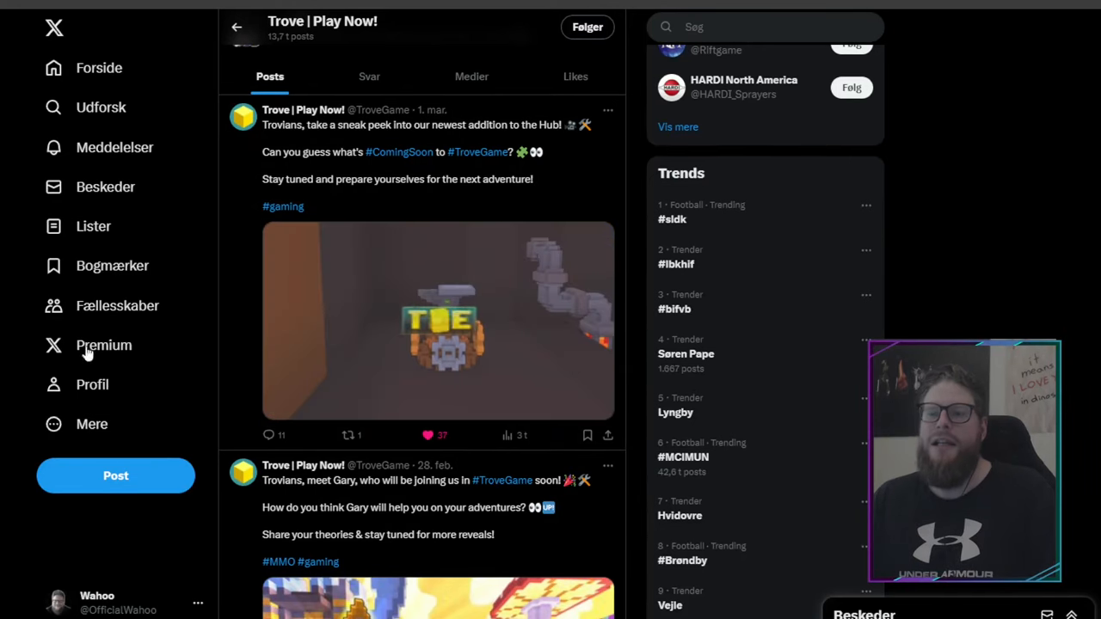
Replay the hub sneak-peek video and pause it at 0:03 on the voxel machine.
left_click(437, 321)
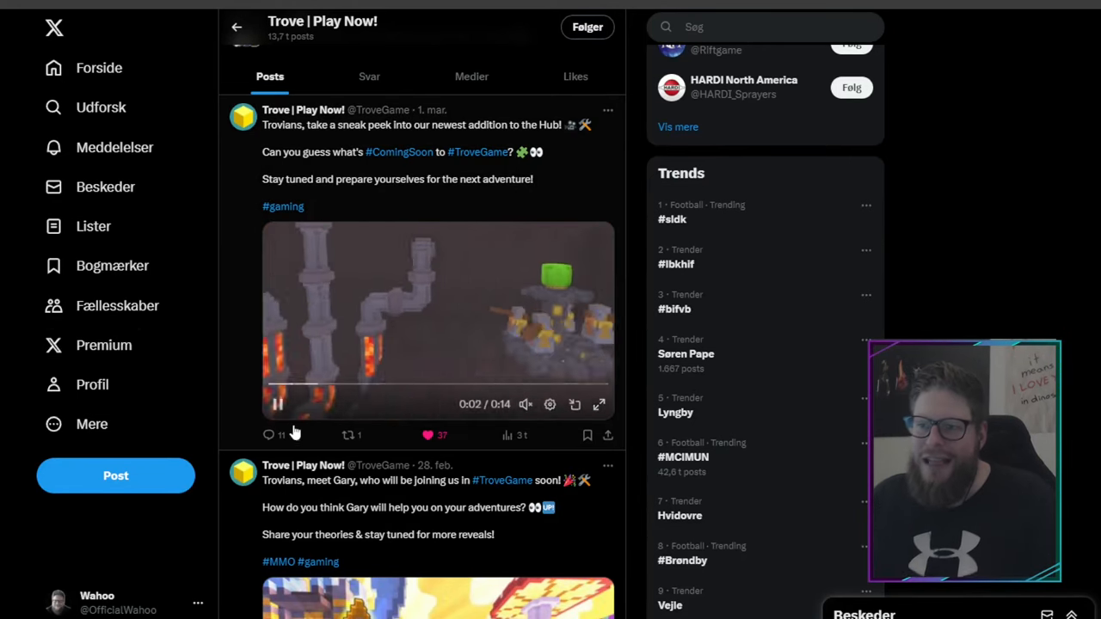
left_click(277, 404)
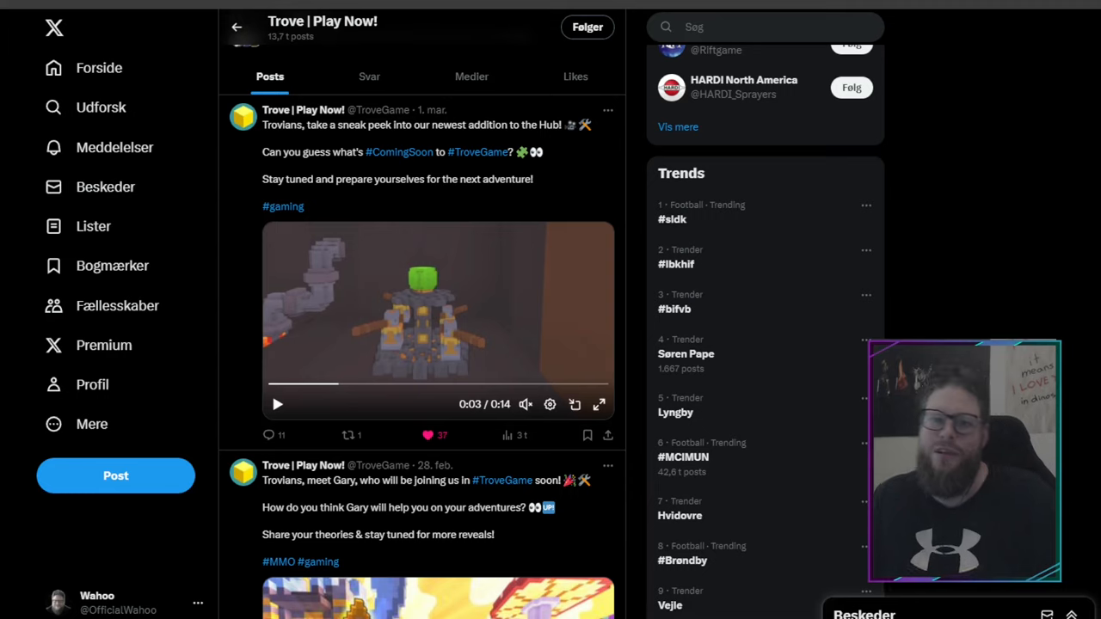
mouse_move(468, 176)
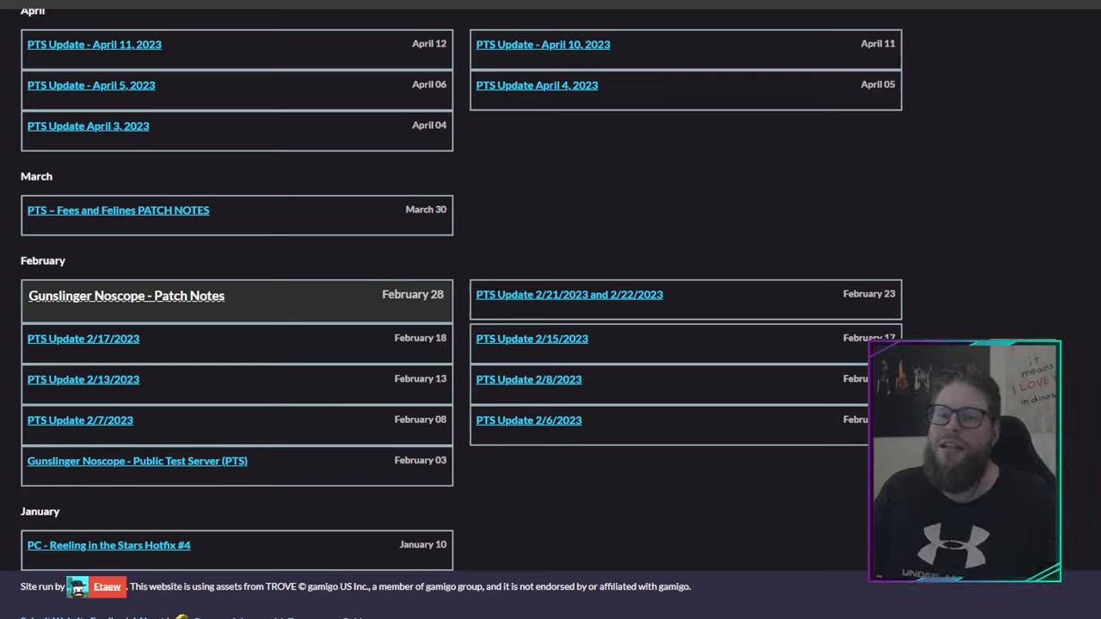
mouse_move(196, 277)
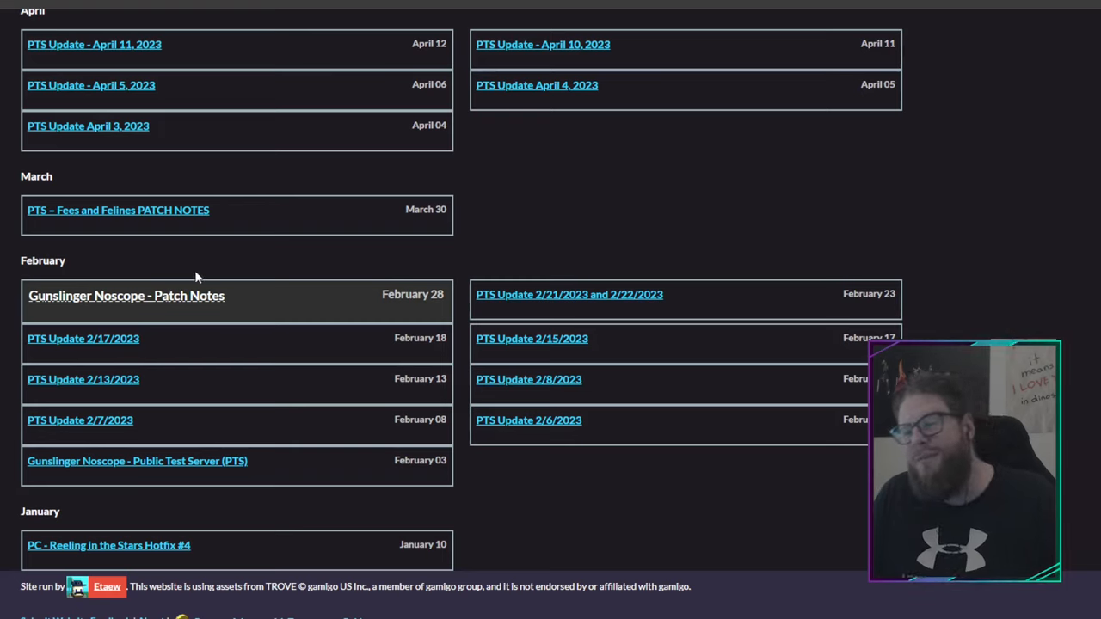
mouse_move(227, 253)
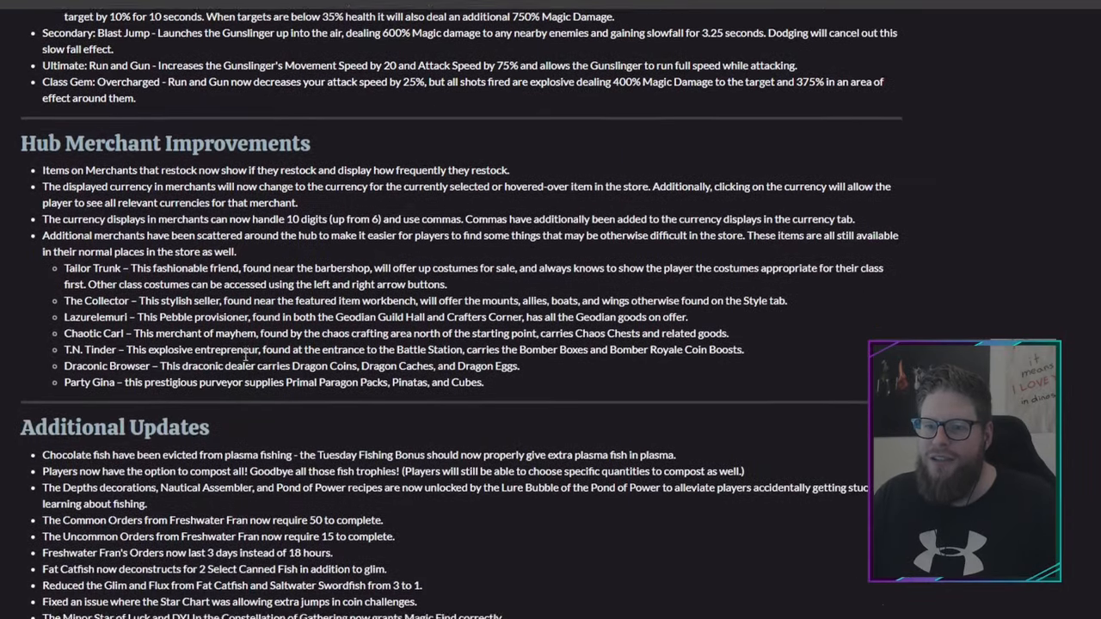
scroll("down", 3)
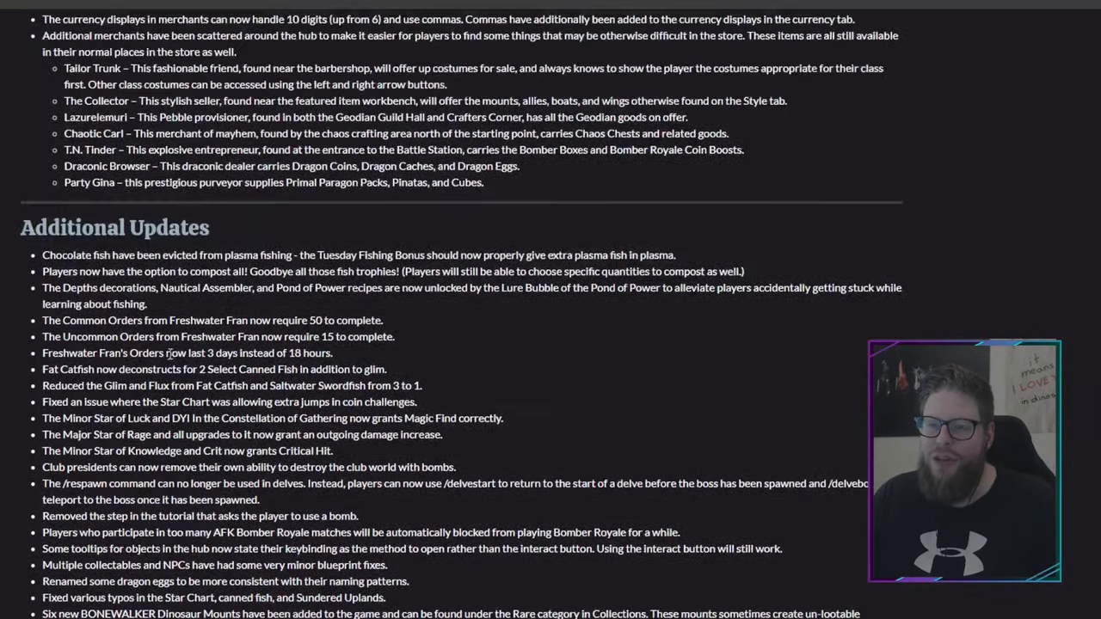
scroll("up", 3)
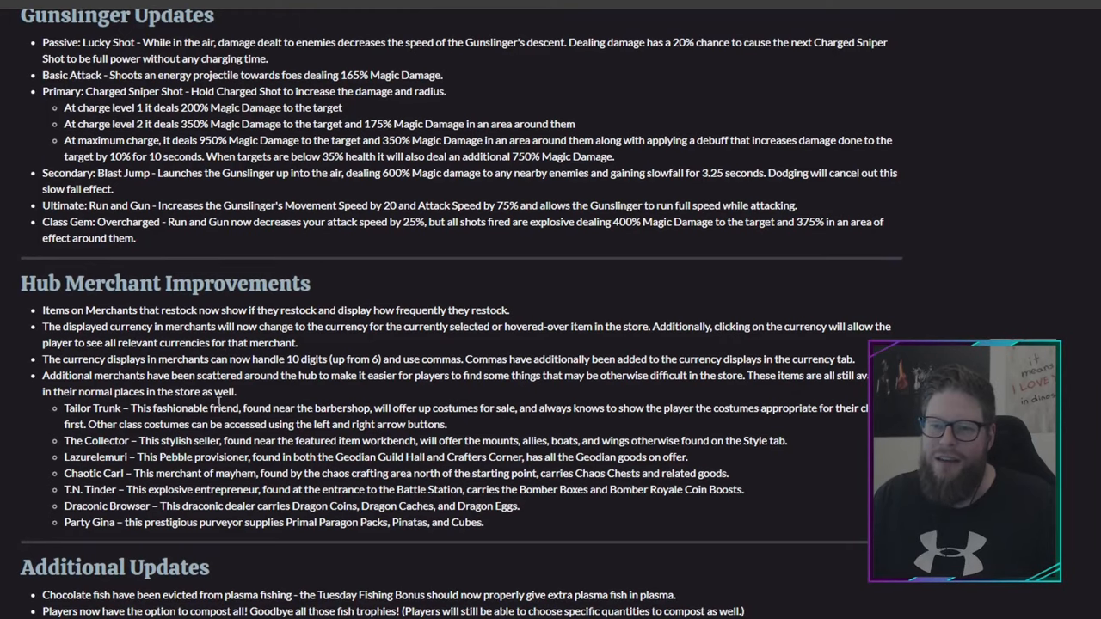
scroll("up", 3)
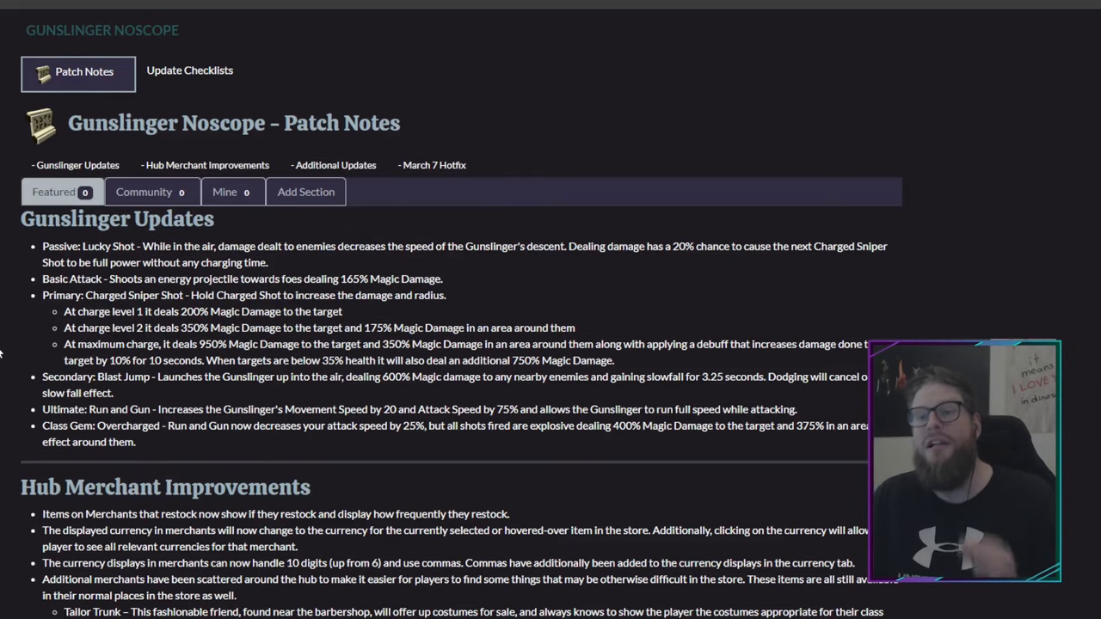
scroll("down", 3)
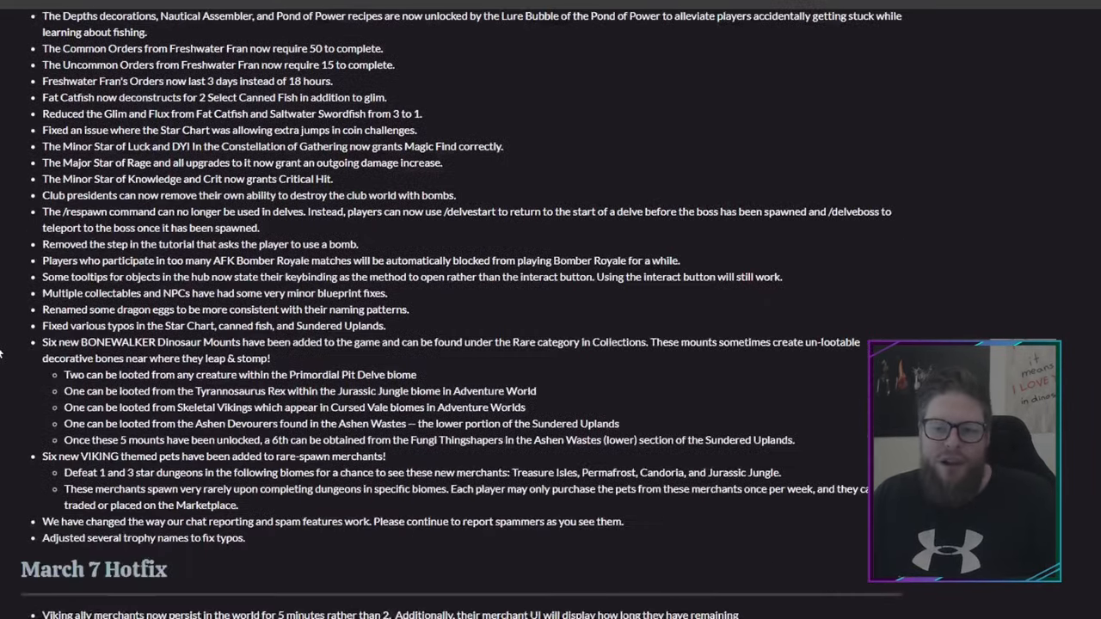